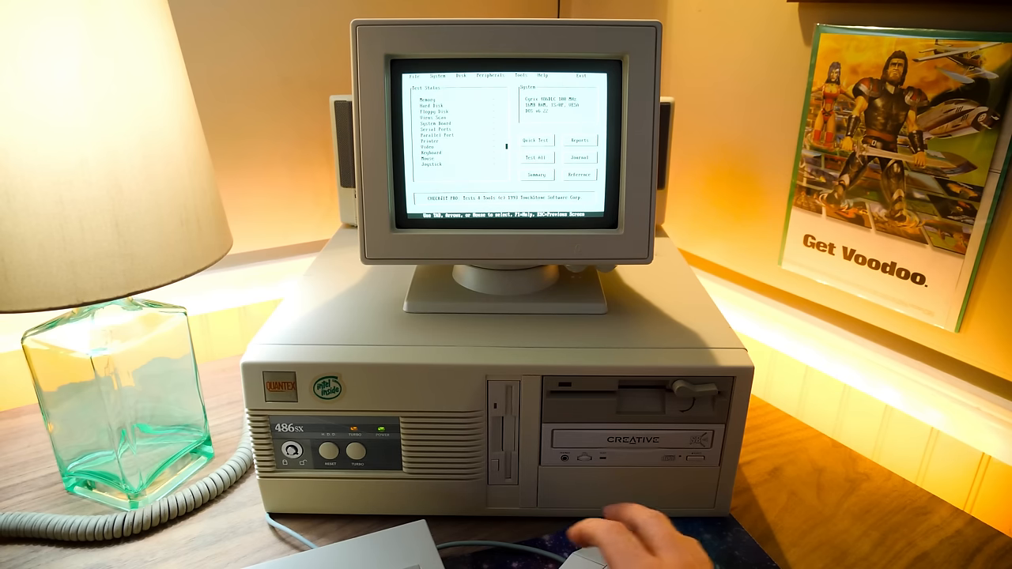
# List the GAMES folder with dir/w and start typing 'cd ep' for Epic Pinball.
pyautogui.click(436, 74)
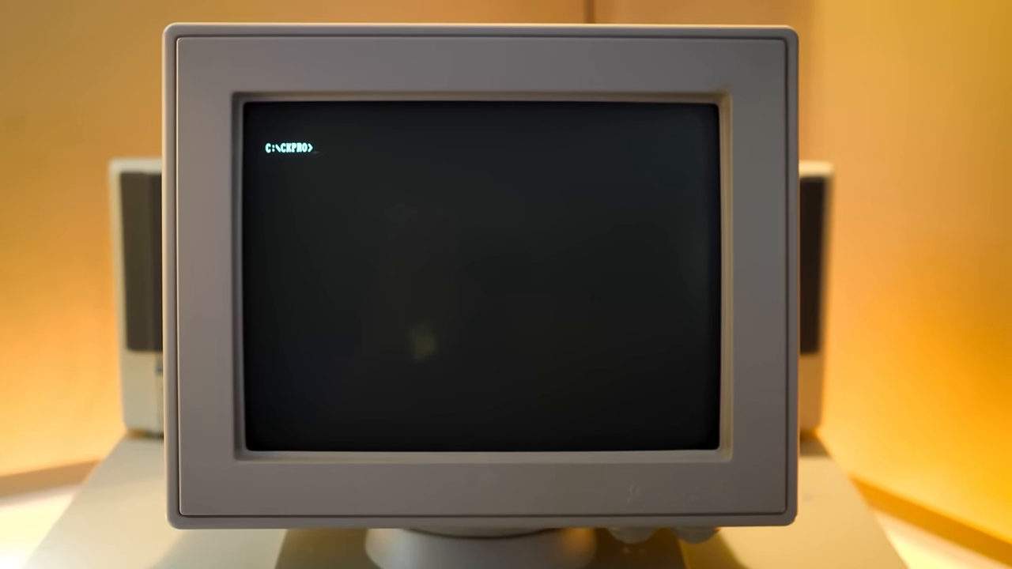
pyautogui.write('dir/w')
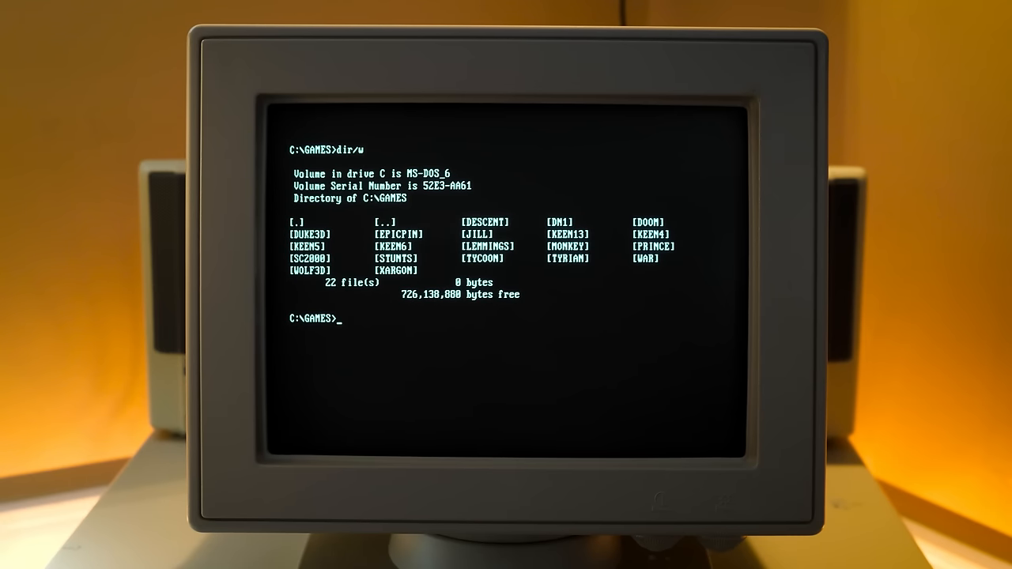
pyautogui.write('cd ep')
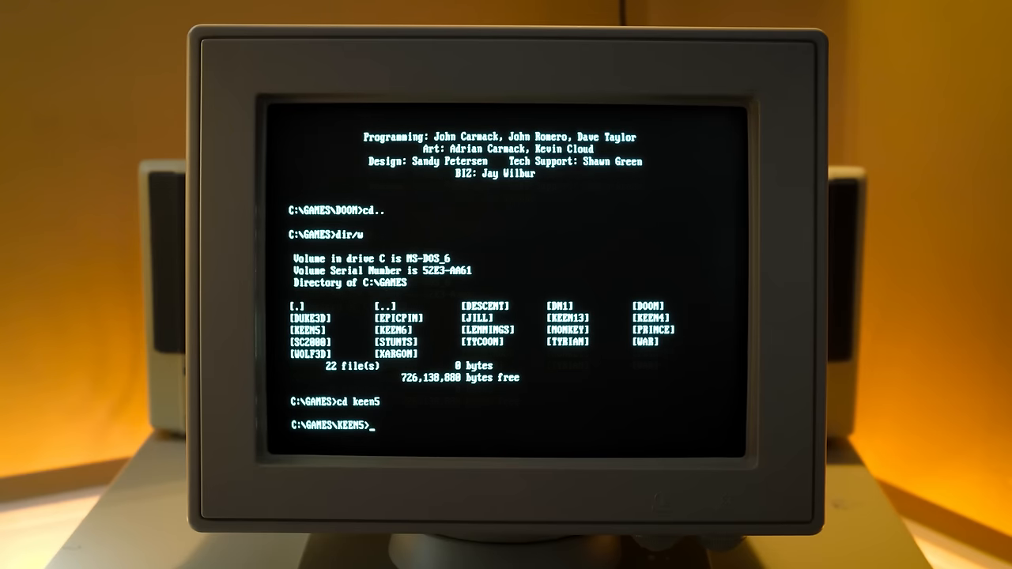
# Launch Commander Keen 5 with keen5 and get past the 'Ready - Press a Key' screen.
pyautogui.write('keen5')
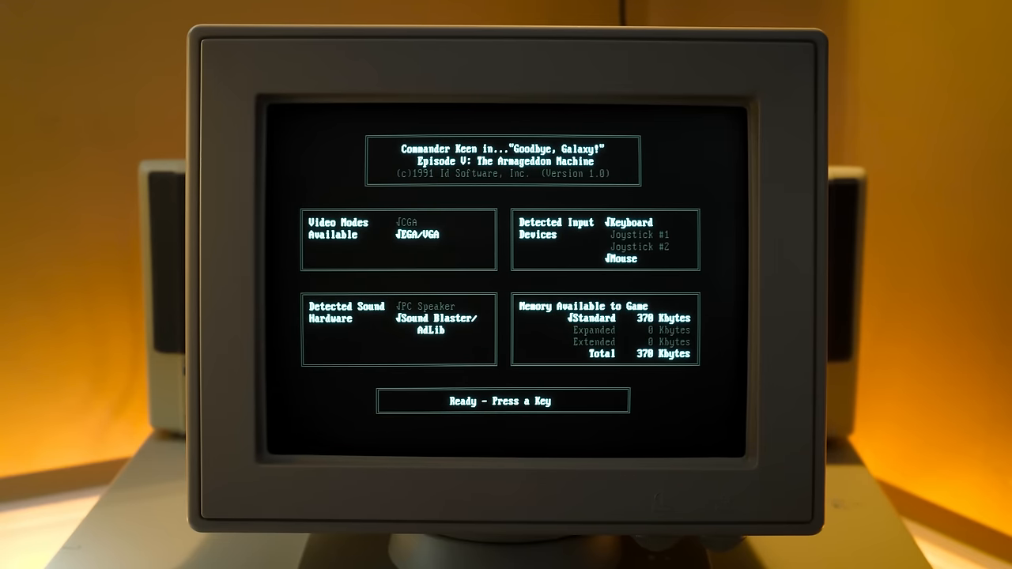
pyautogui.press('enter')
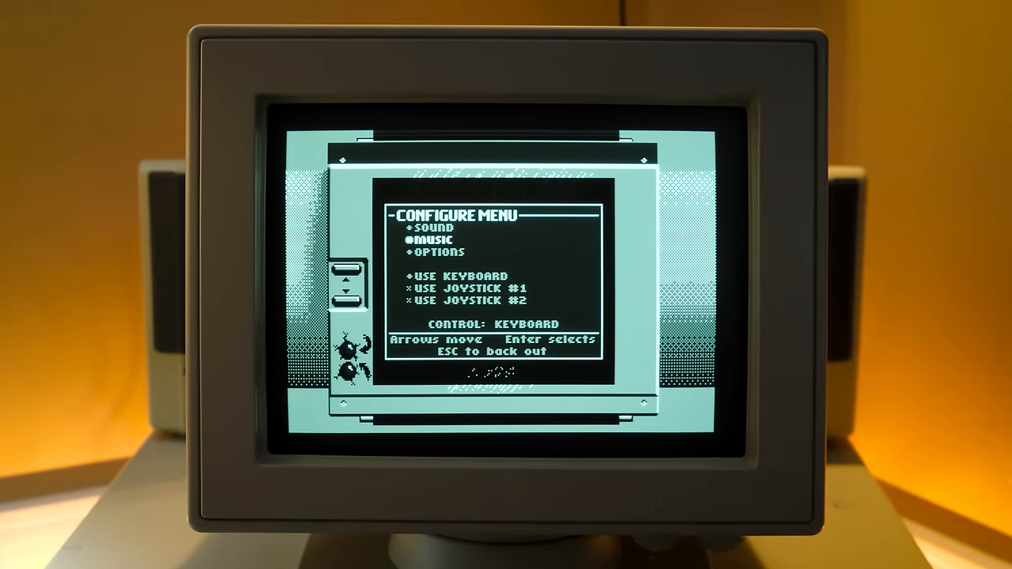
# Enter the Keen 5 Options menu from Configure, then back out with Escape.
pyautogui.press('enter')
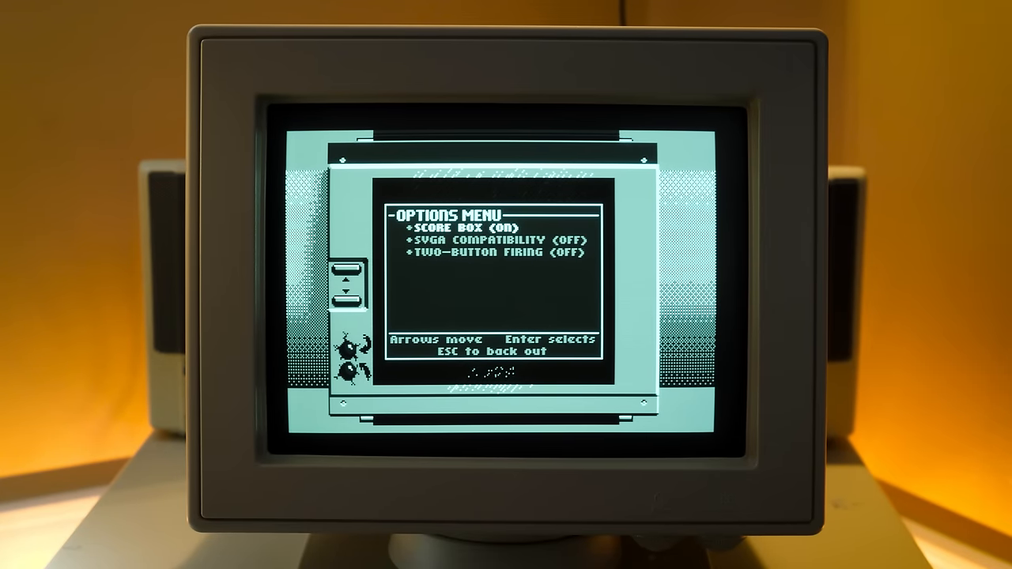
pyautogui.press('Escape')
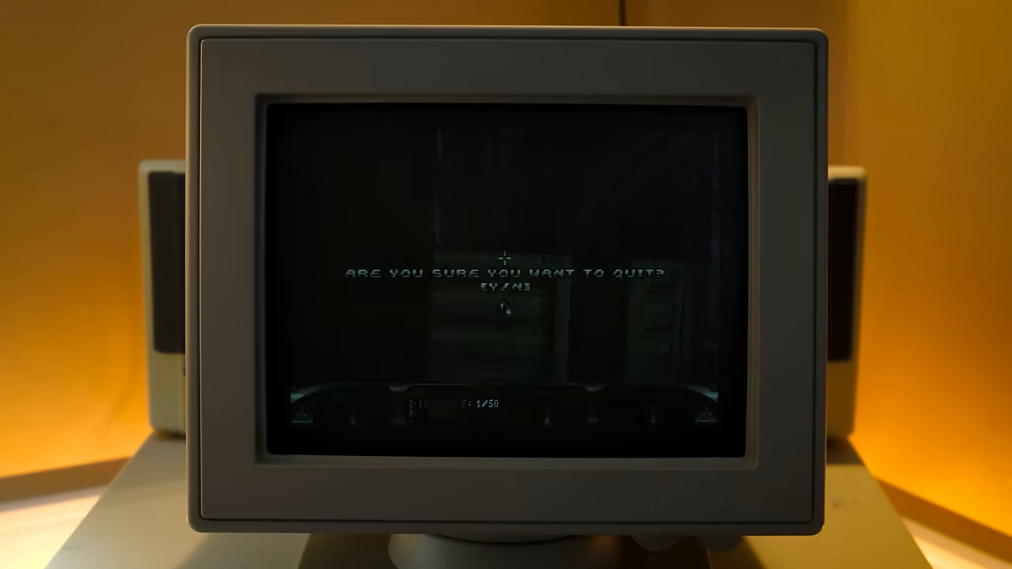
# Confirm quitting Duke Nukem 3D with Y and run its setup program.
pyautogui.press('y')
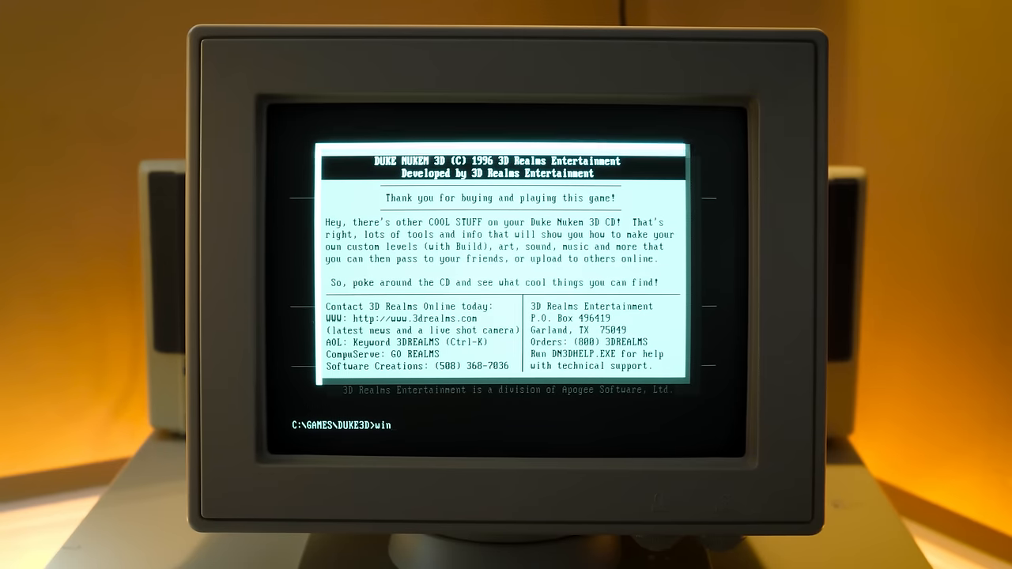
pyautogui.write('setup')
pyautogui.write('cd\\')
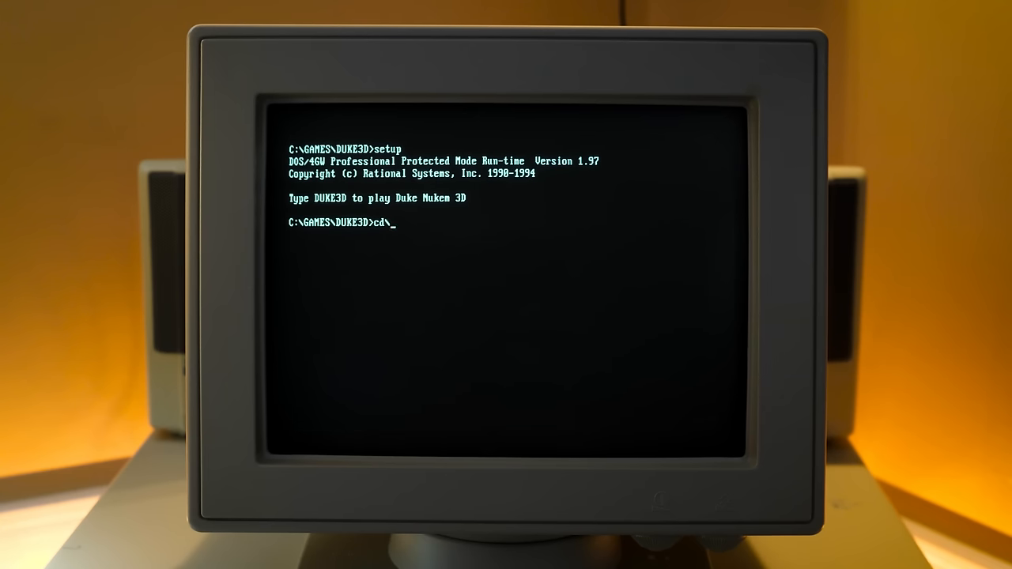
# In Windows Setup, choose the S3 868/968 640x480 256 SF display, accept, and type win.
pyautogui.write('windows')
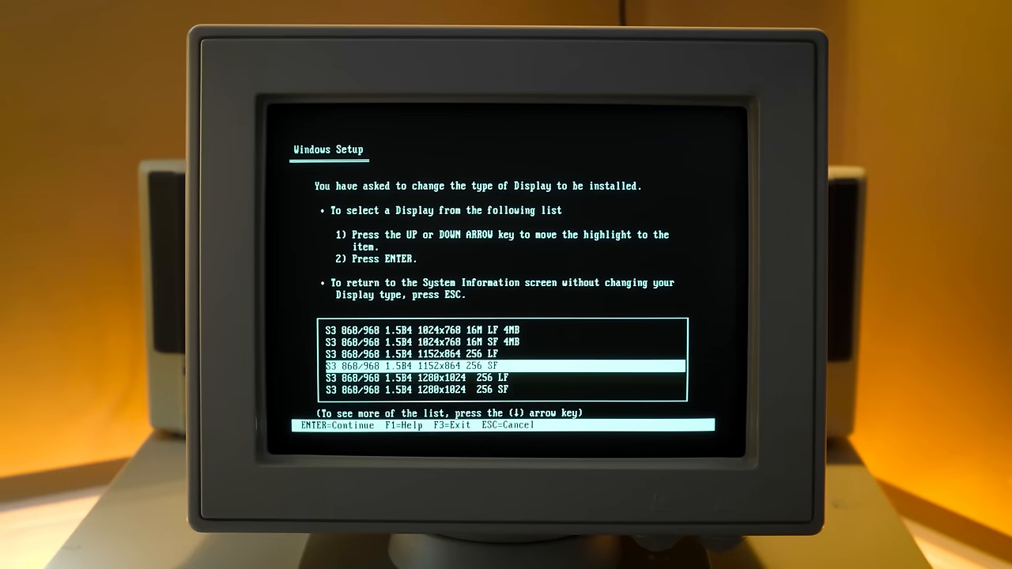
pyautogui.press('up')
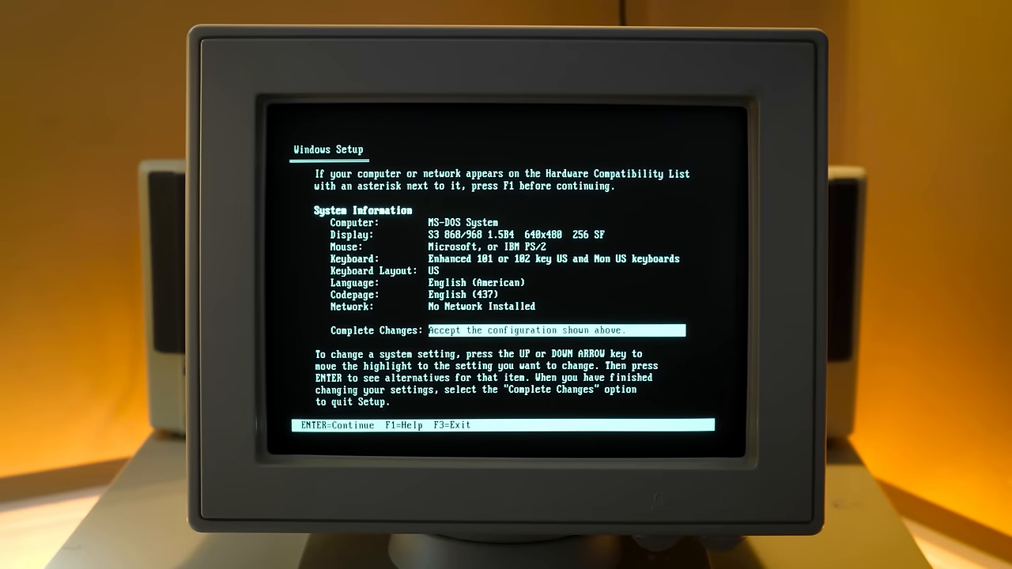
pyautogui.press('enter')
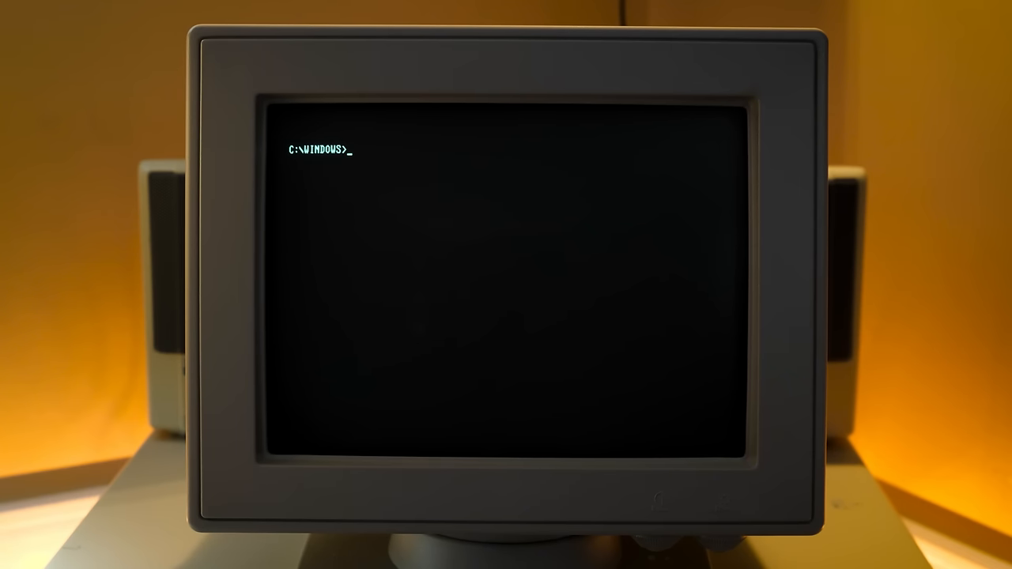
pyautogui.write('win')
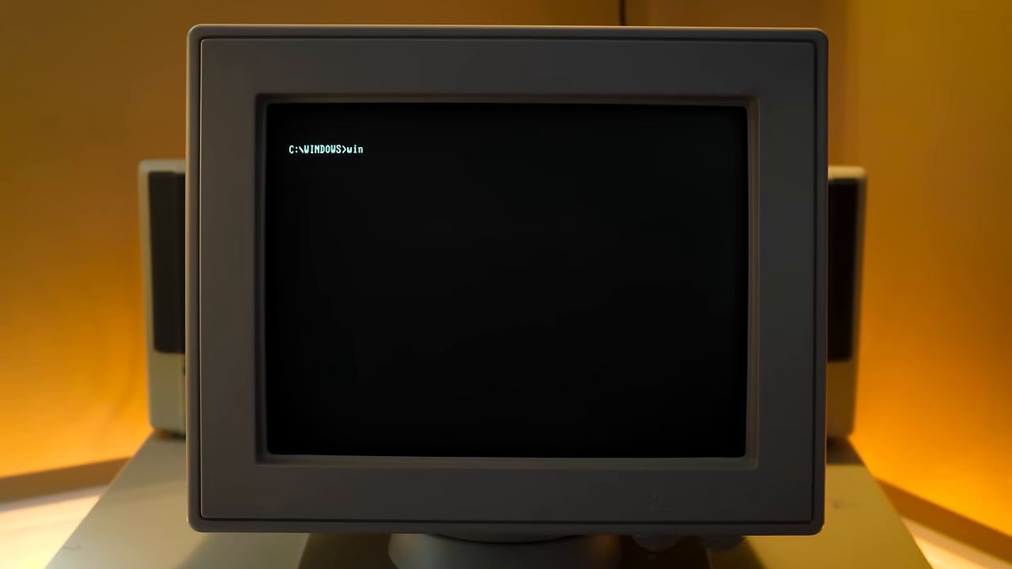